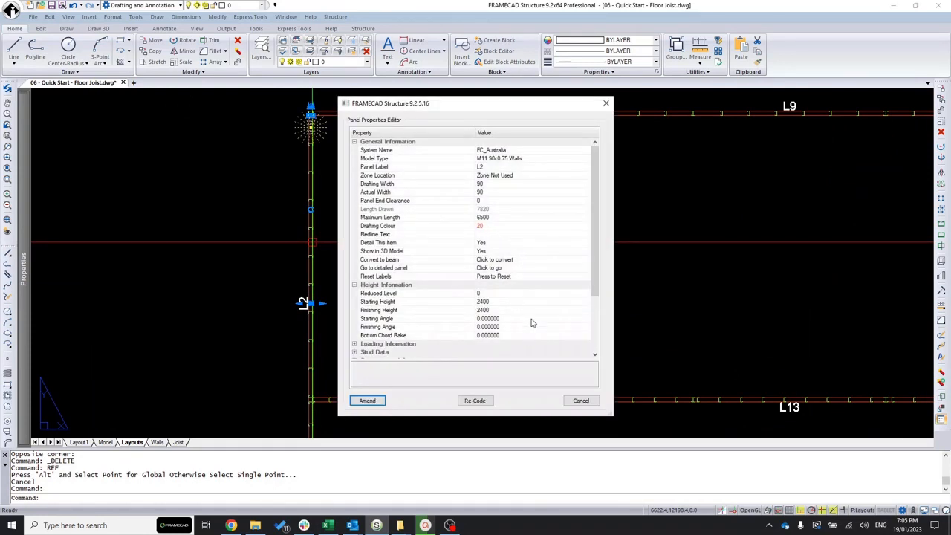
pyautogui.moveTo(532, 294)
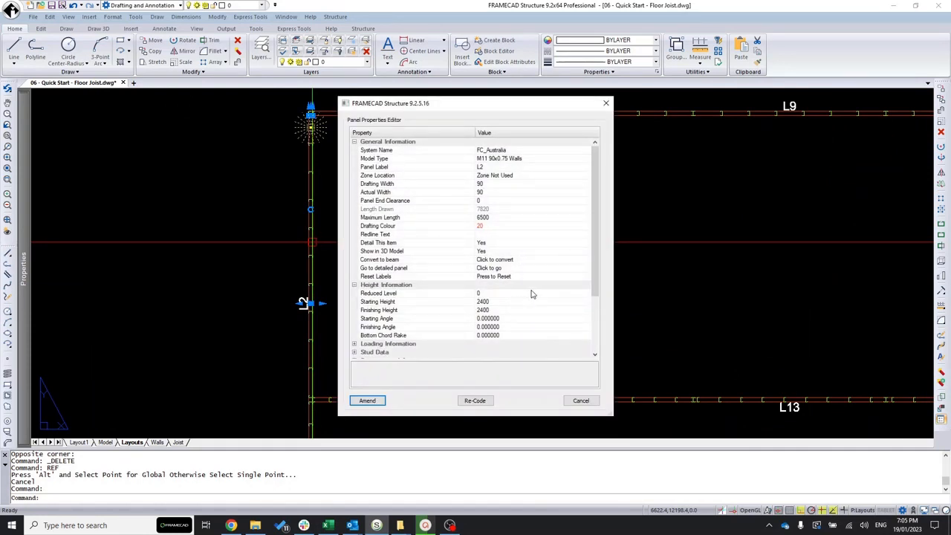
# Close the Panel Properties Editor to reveal the wall and joist layout sheets.
pyautogui.click(379, 293)
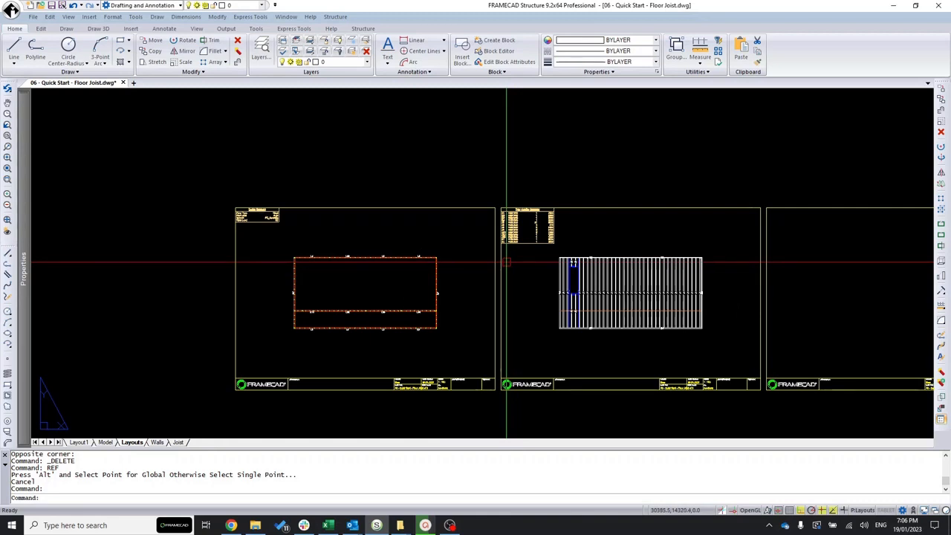
# Generate the 3D model with A3D, showing joists apart from walls, then return to Layouts.
pyautogui.write('A')
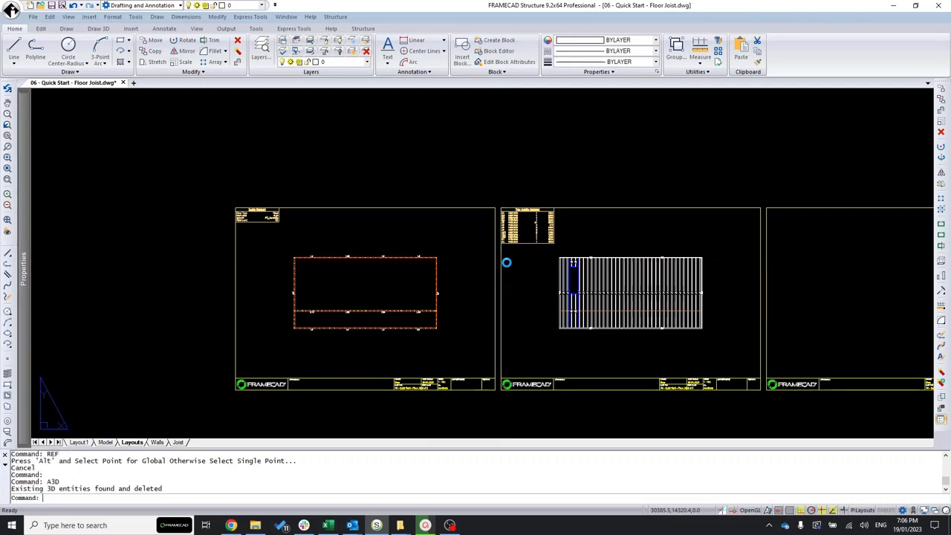
pyautogui.click(105, 442)
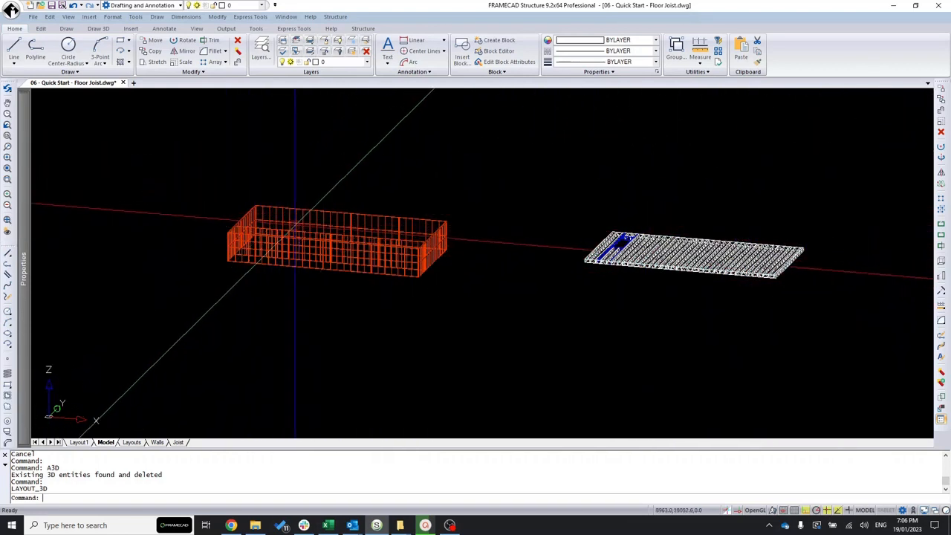
pyautogui.click(131, 442)
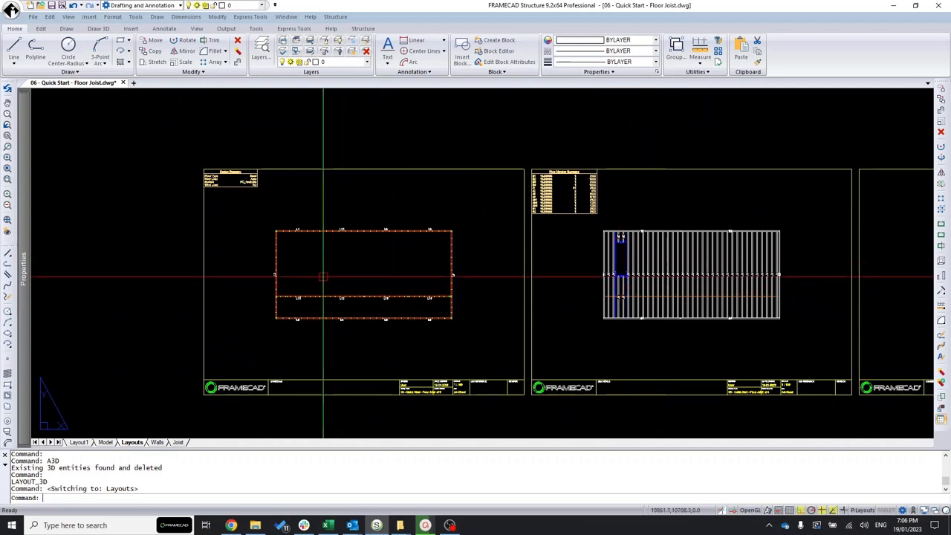
# Run REF to mark bottom-left reference points on the wall and joist layouts.
pyautogui.write('r')
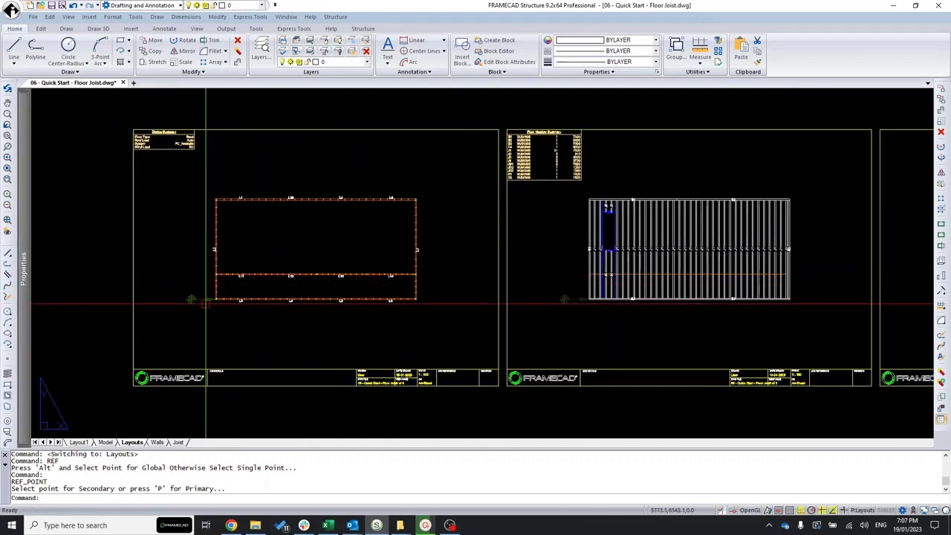
# Regenerate the 3D model via A3D with joists on the walls, then return to Layouts.
pyautogui.write('A3D')
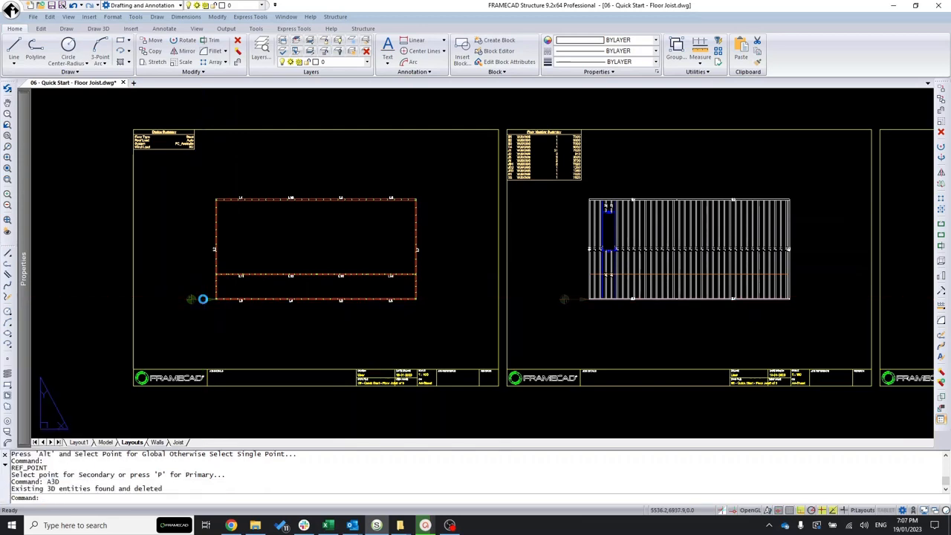
pyautogui.click(106, 442)
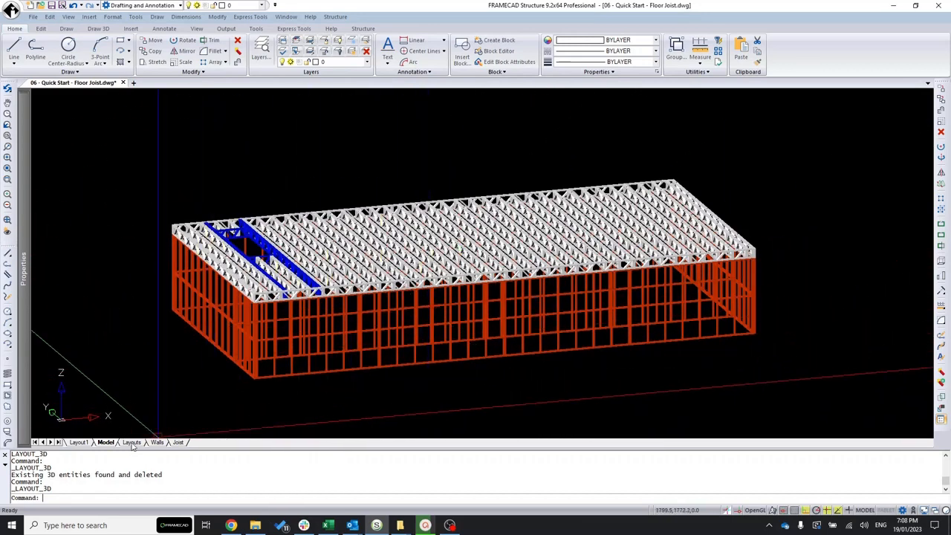
pyautogui.click(131, 442)
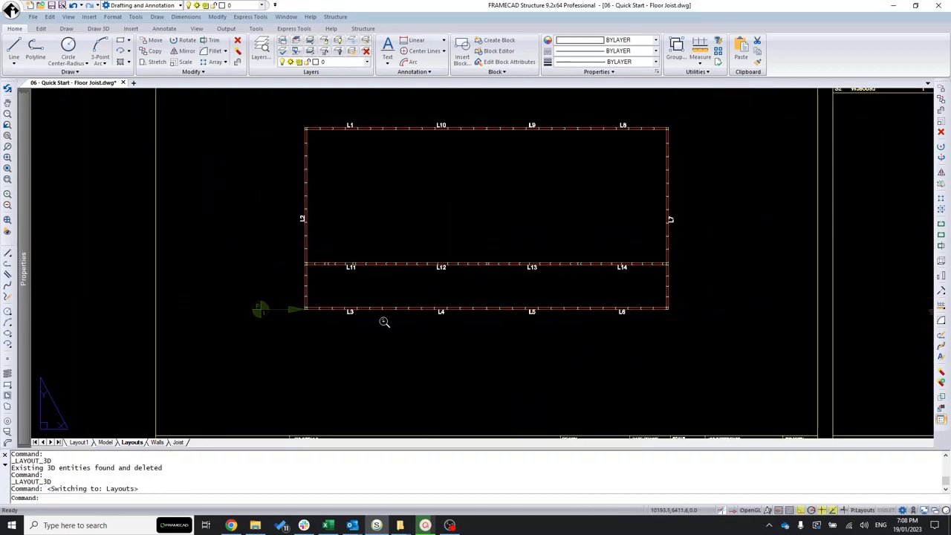
pyautogui.moveTo(290, 305)
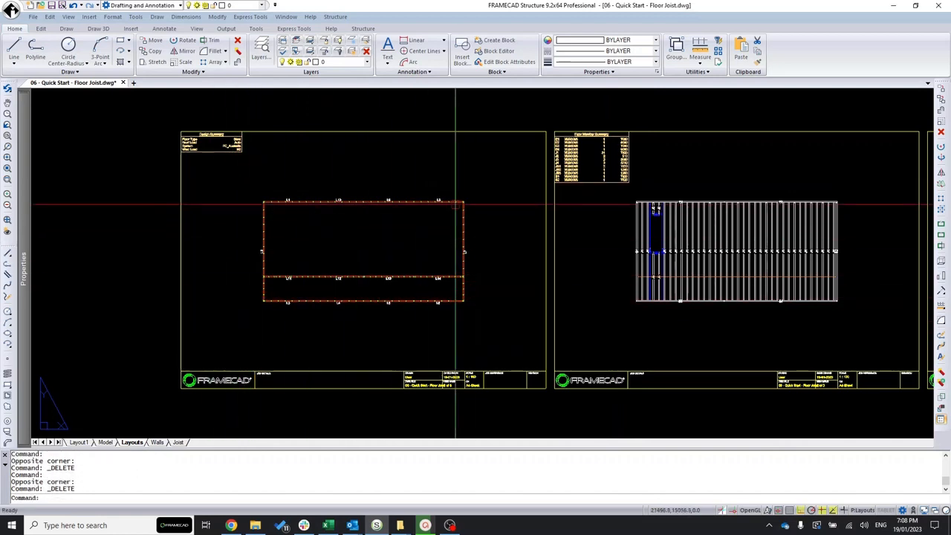
pyautogui.moveTo(411, 260)
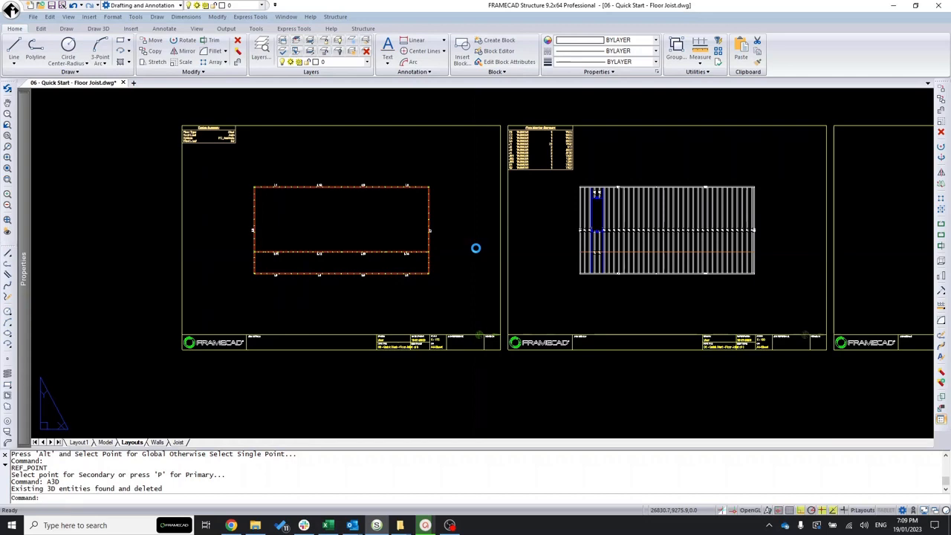
# Rebuild the 3D model from the referenced layouts and return to the layout sheets.
pyautogui.click(105, 443)
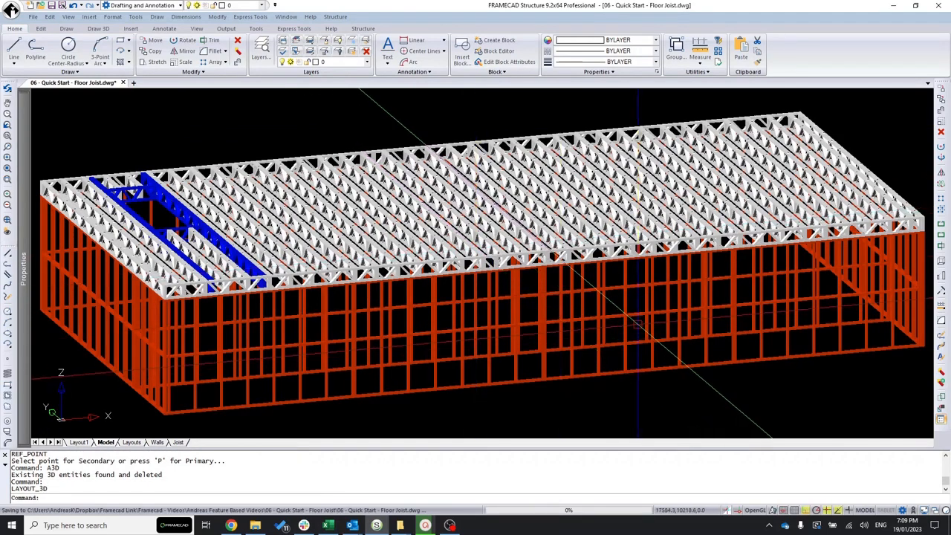
pyautogui.click(131, 442)
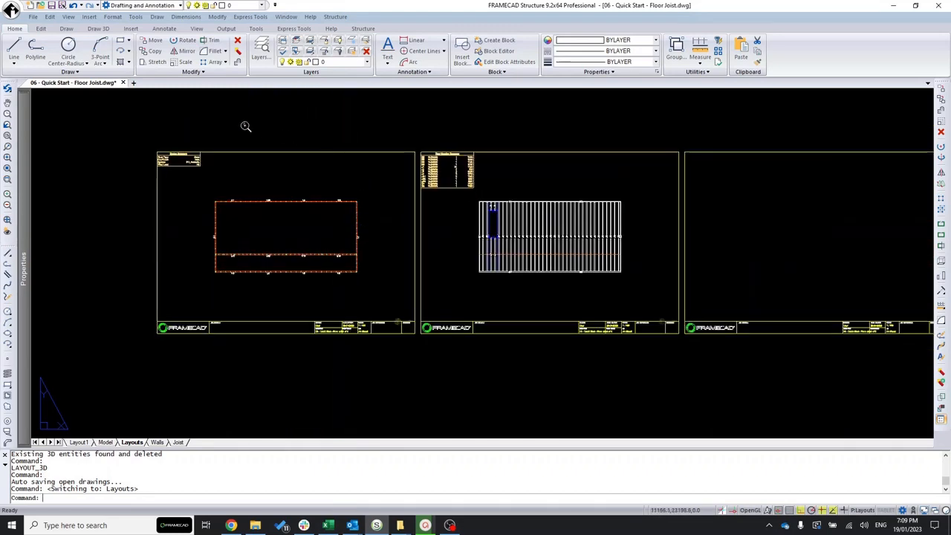
pyautogui.moveTo(723, 337)
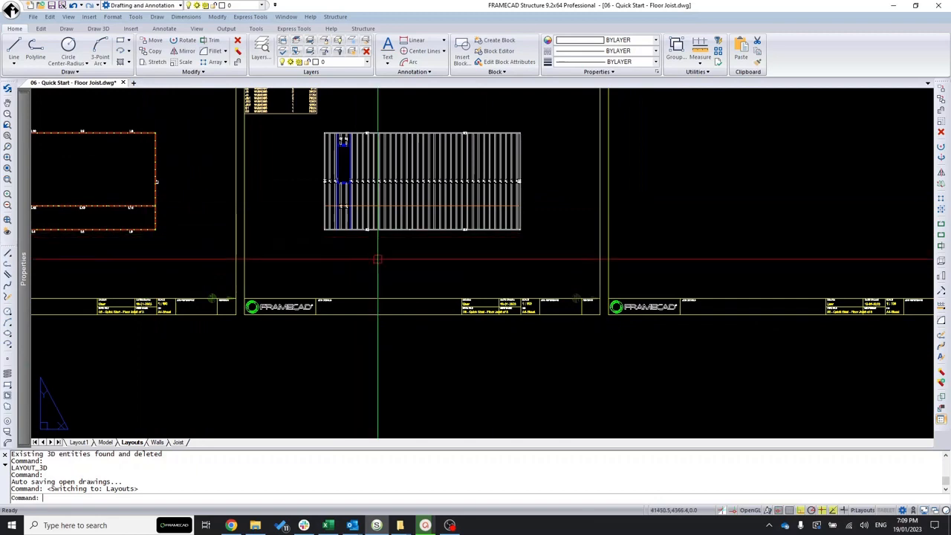
# Zoom into the third sheet's title block and start the REF reference-point command.
pyautogui.scroll(-3)
pyautogui.write('r')
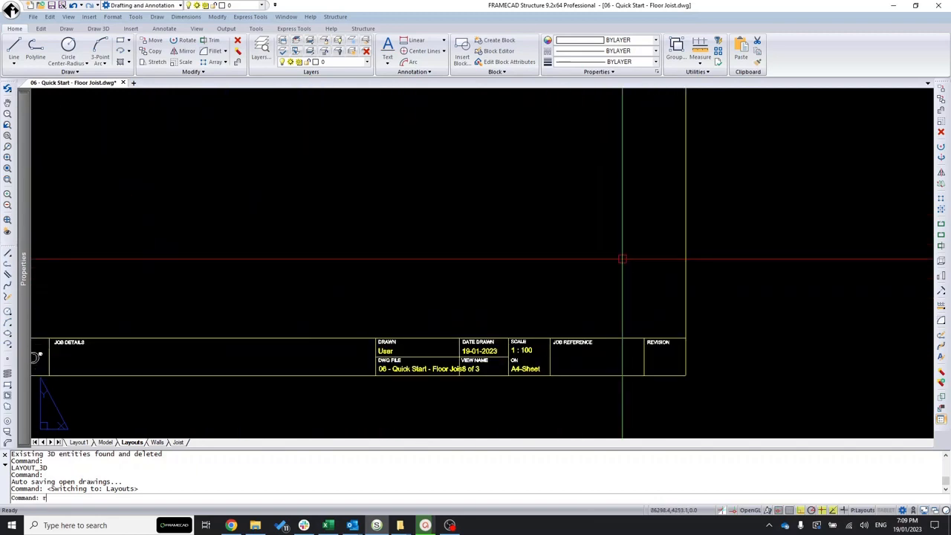
pyautogui.write('REF')
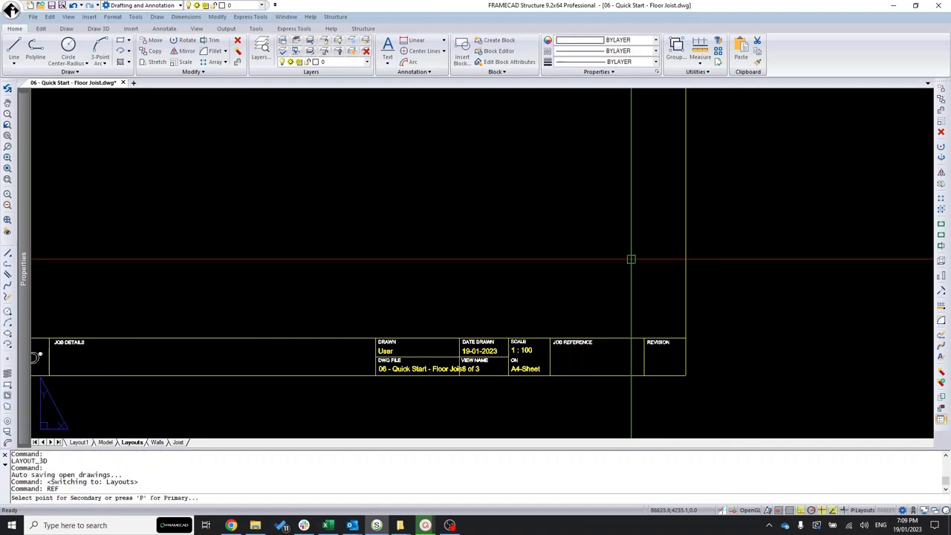